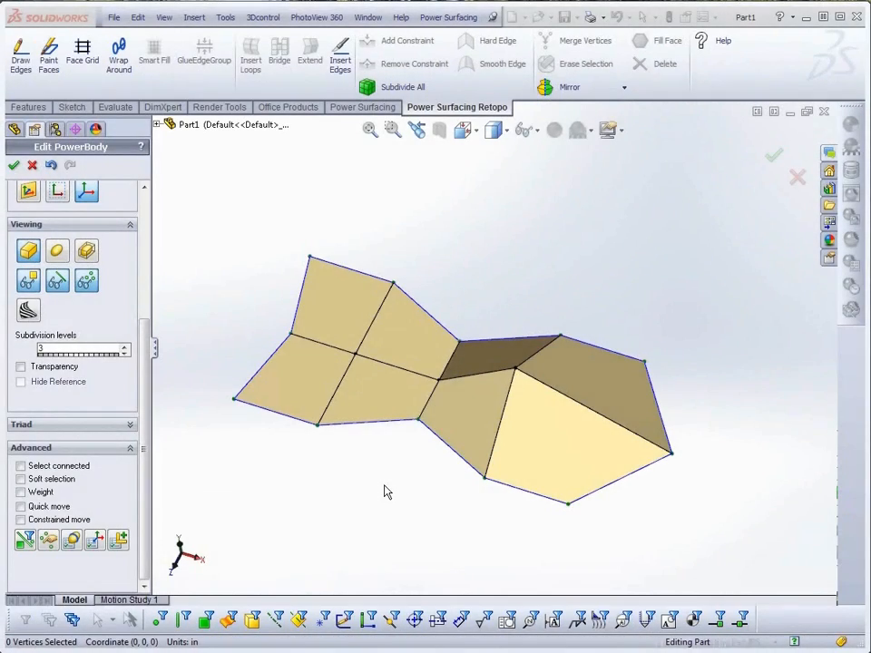
# - Switch the faceted control mesh to the smooth subdivided surface display
pyautogui.moveTo(385, 490); pyautogui.dragTo(399, 263)
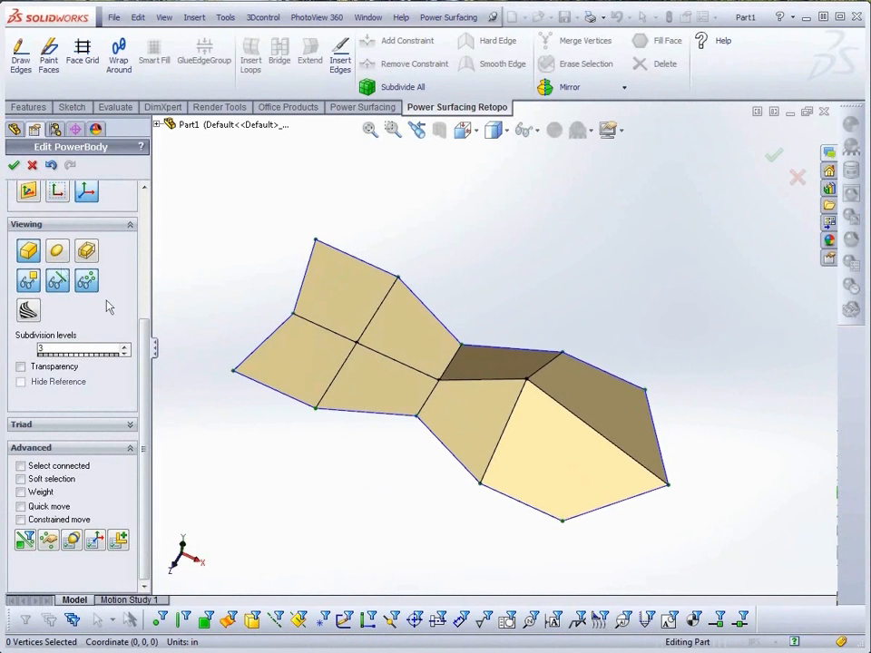
pyautogui.click(56, 250)
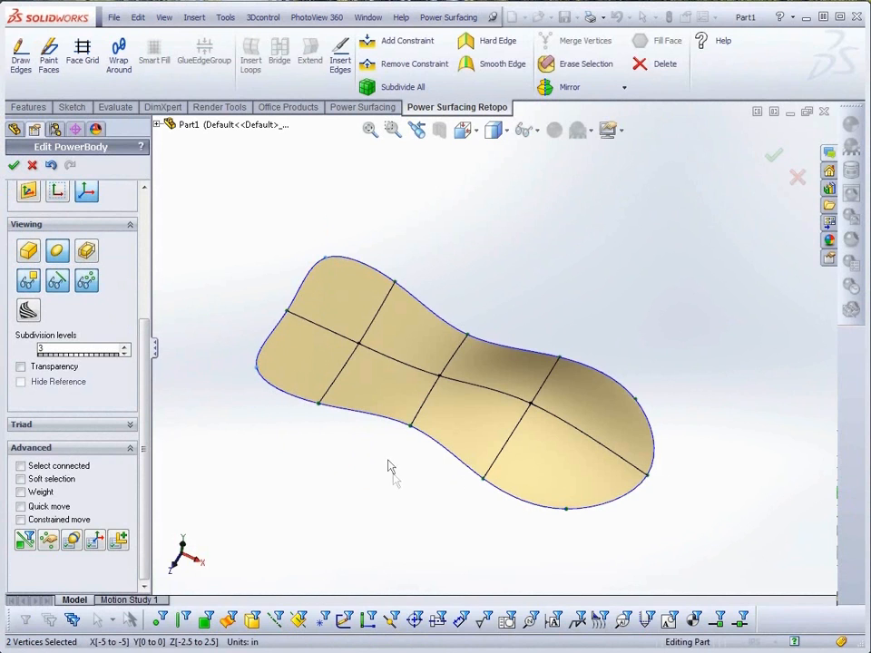
# - Select the tip vertex at the rounded right end and enable Weight to sharpen it to a point
pyautogui.click(557, 359)
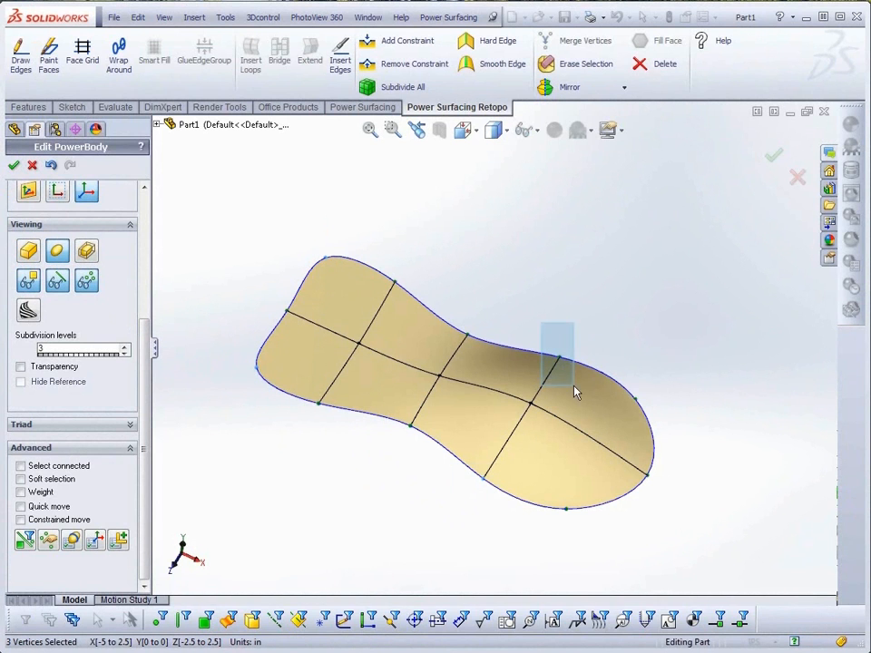
pyautogui.click(558, 372)
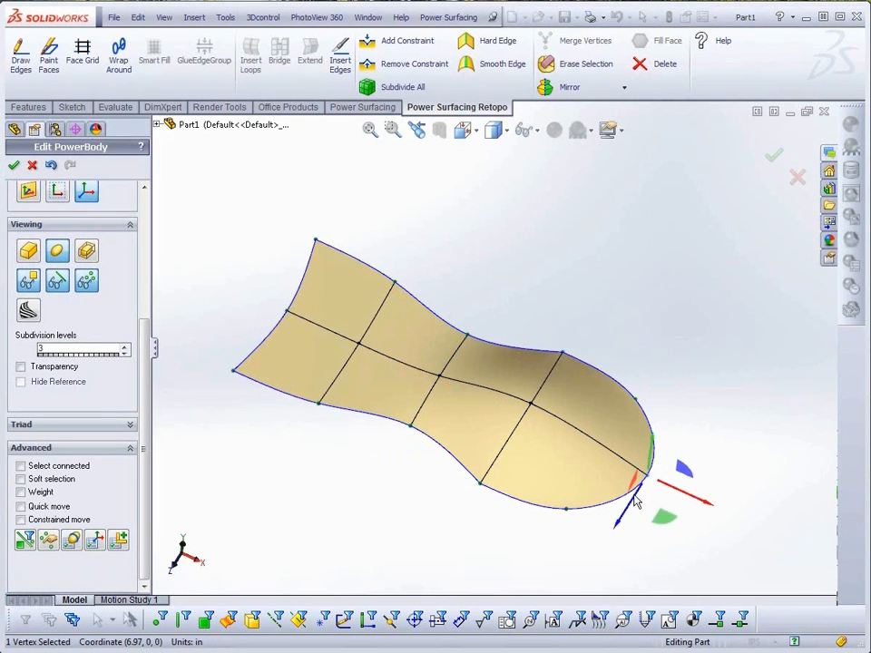
pyautogui.click(21, 491)
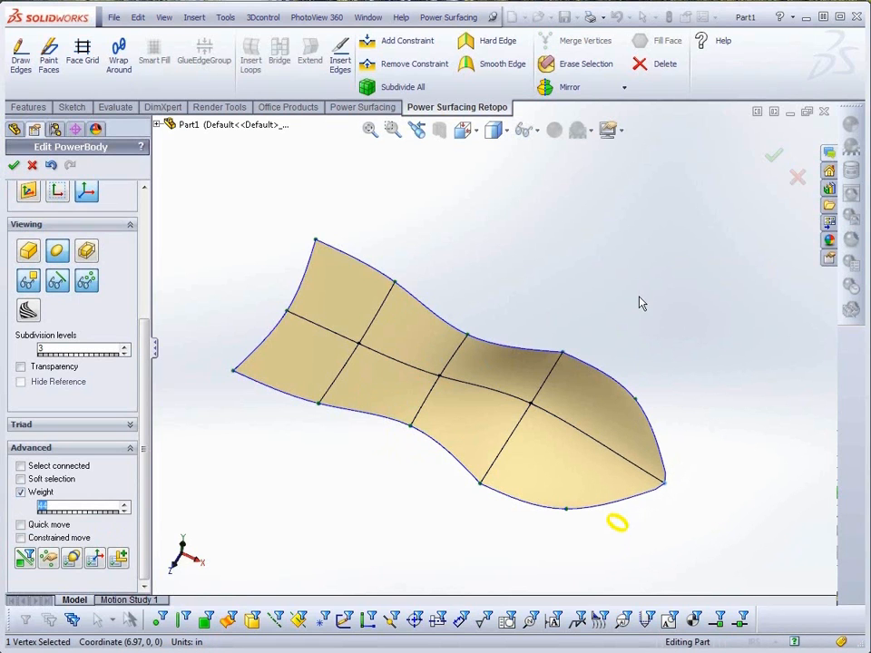
pyautogui.moveTo(642, 461)
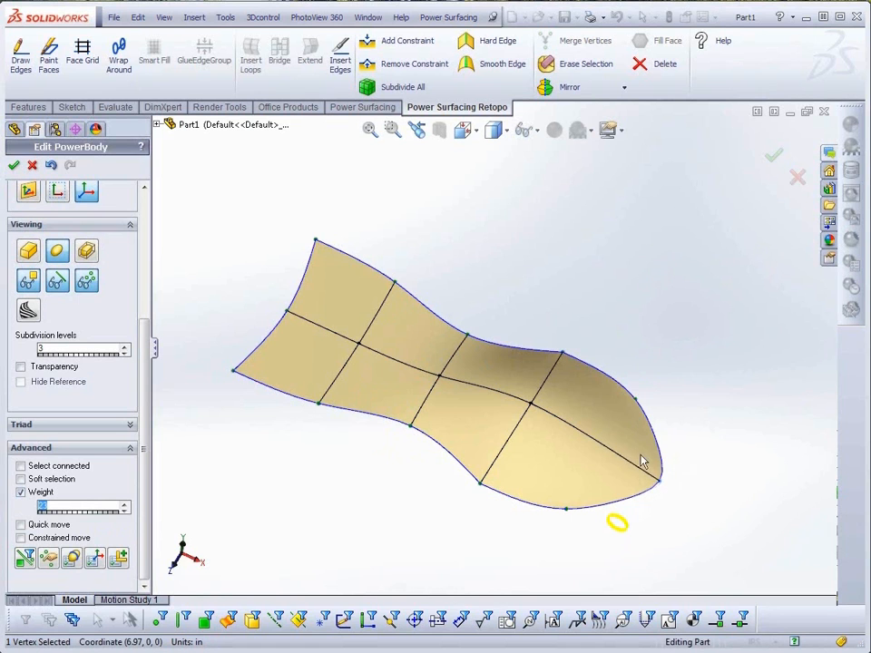
pyautogui.moveTo(634, 390)
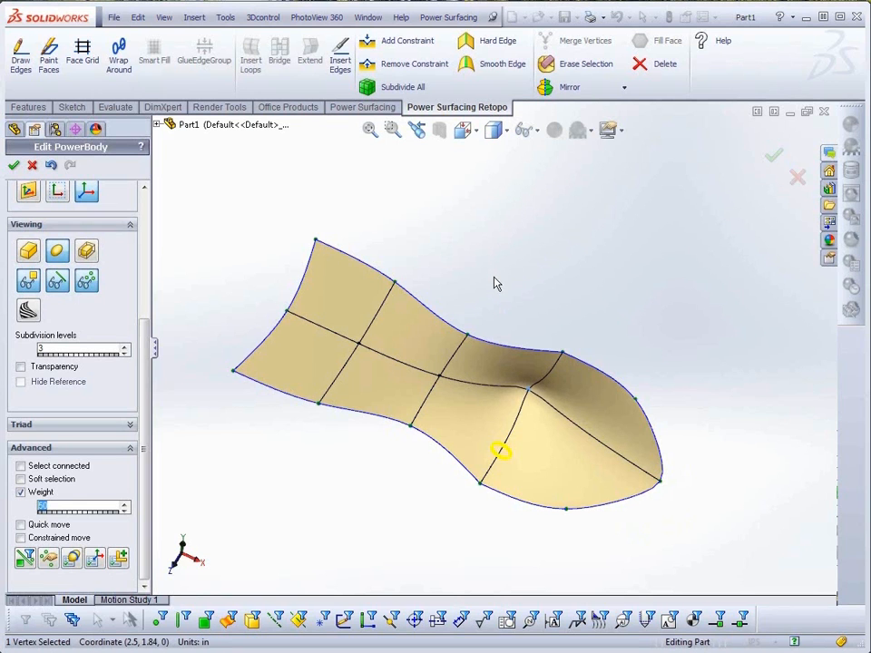
# - Load the car body panel model from Power Surfacing > Specialized Tools
pyautogui.click(501, 450)
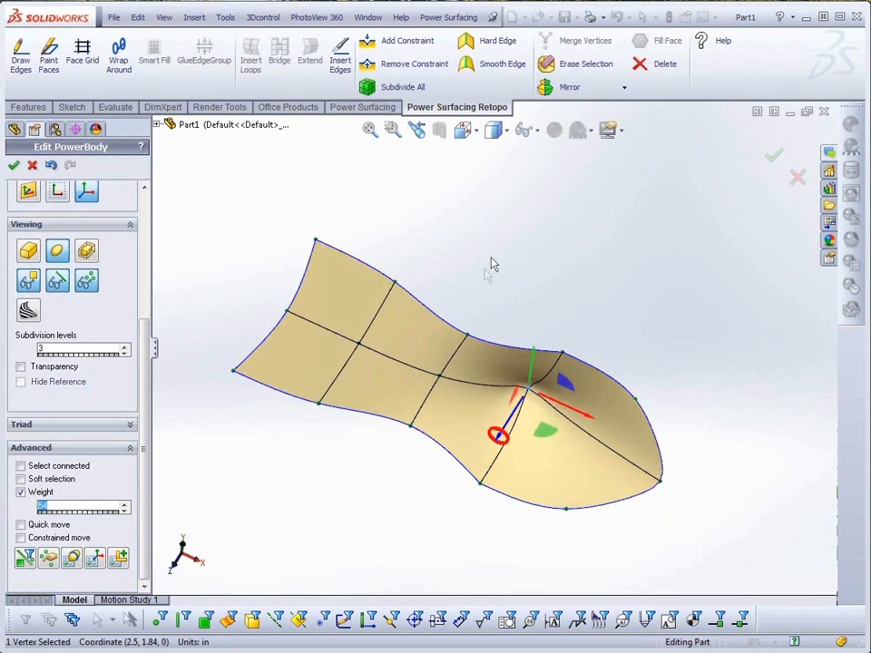
pyautogui.click(448, 17)
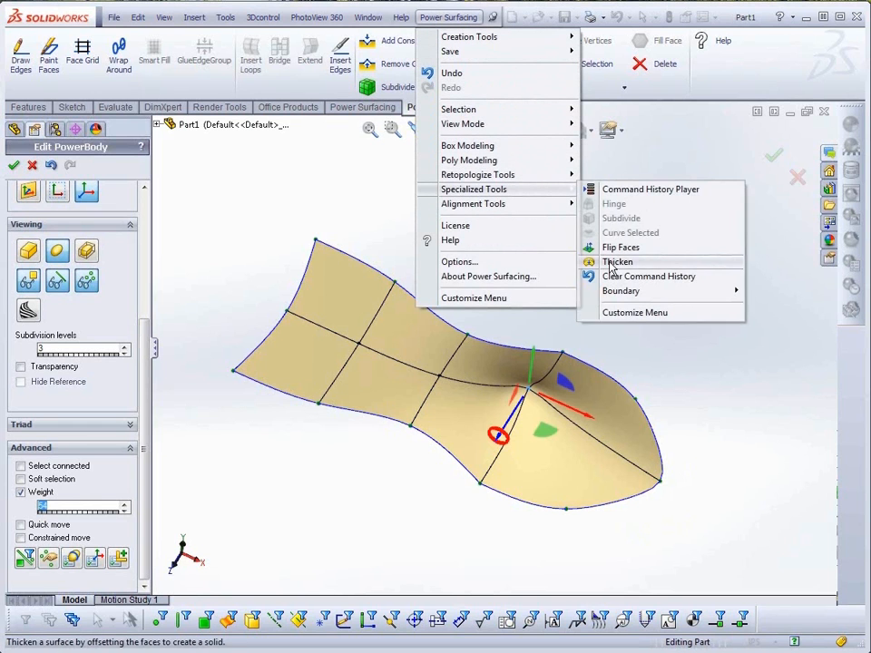
pyautogui.click(617, 262)
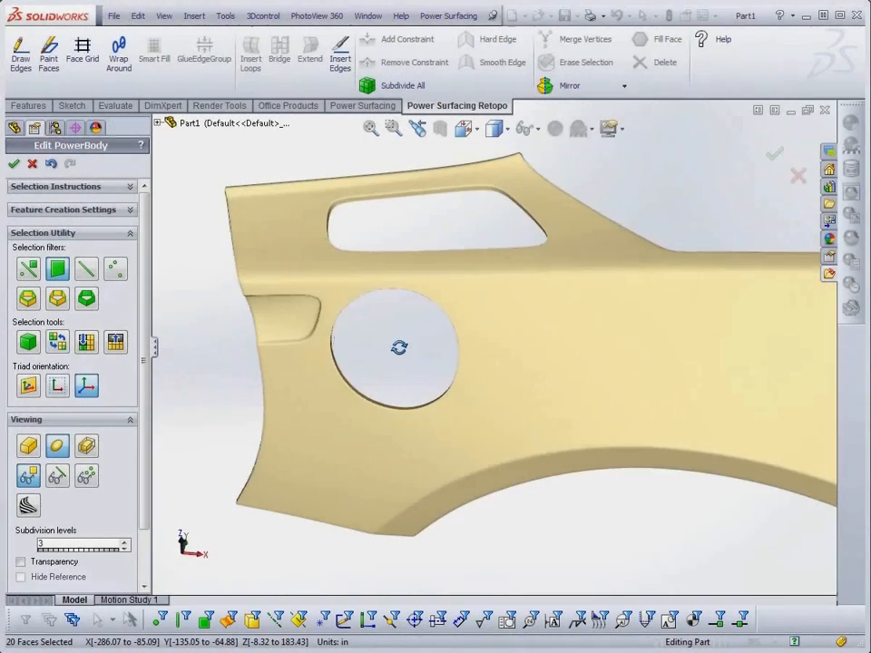
# - Zoom in on the round hole in the car panel
pyautogui.moveTo(399, 349); pyautogui.dragTo(479, 375)
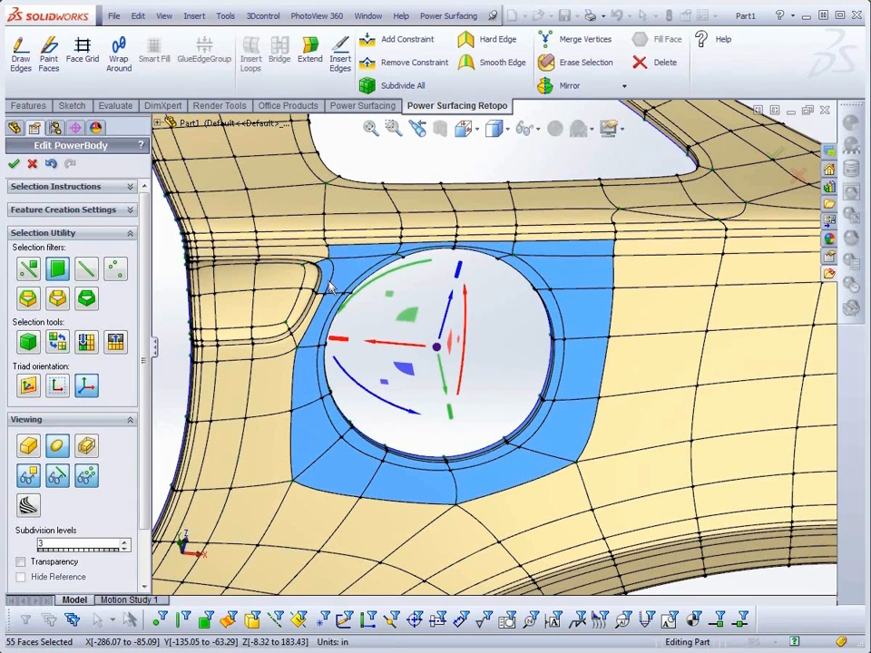
# - Add one more face beside the hole to the selection and delete the ring of faces
pyautogui.click(326, 276)
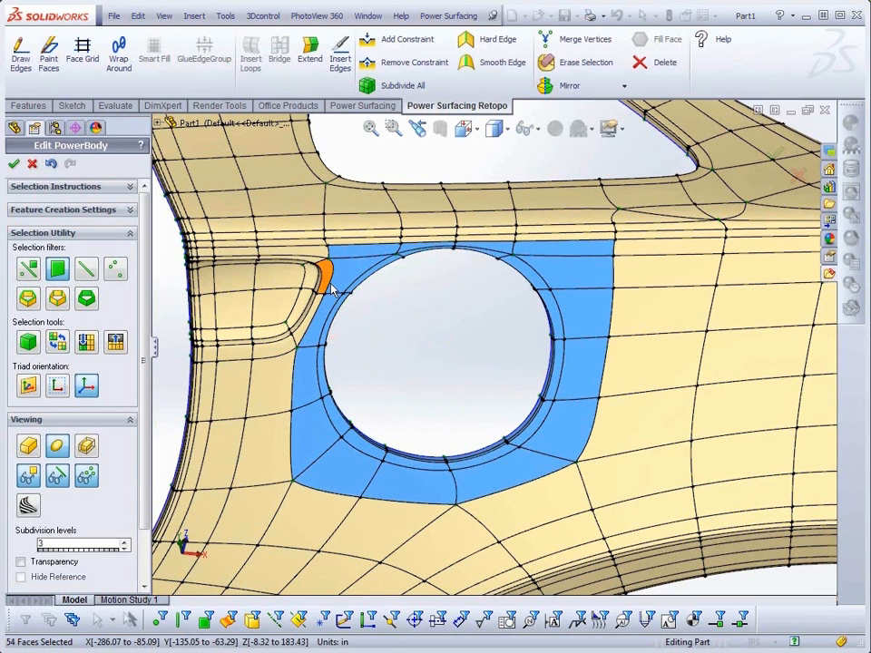
pyautogui.rightClick(327, 287)
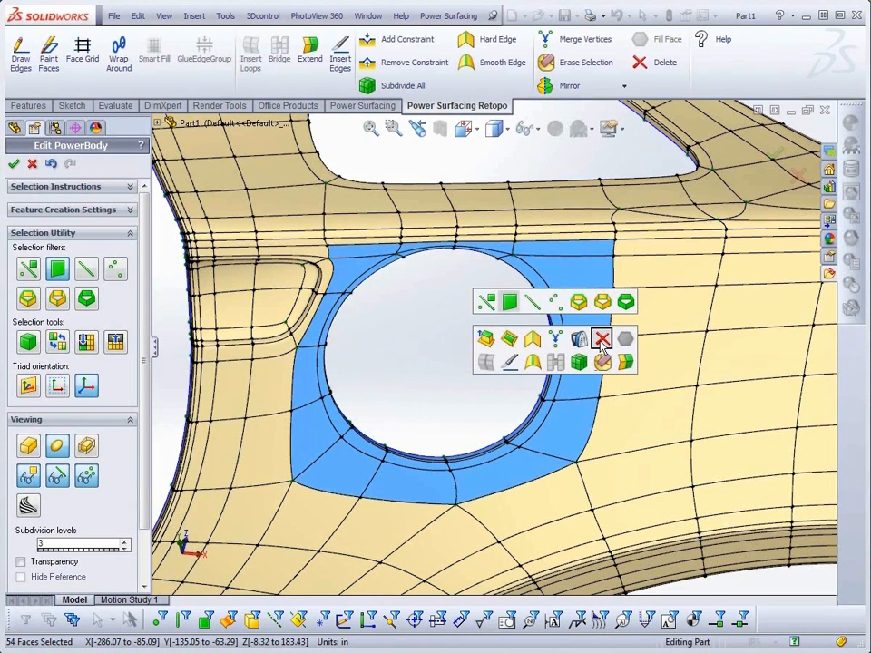
pyautogui.click(602, 340)
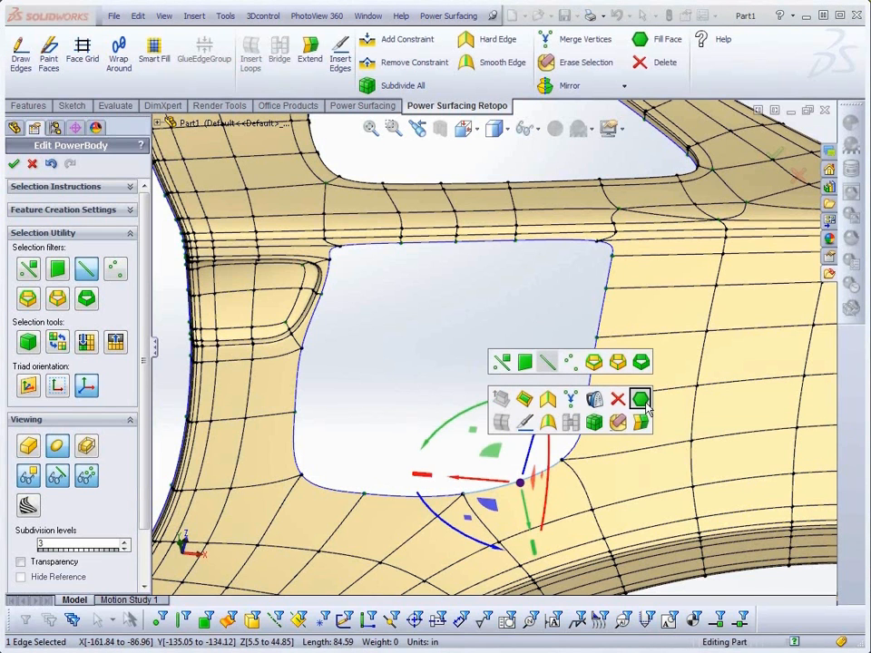
# - Cap the squarish opening with a single new face using Fill Face
pyautogui.click(638, 399)
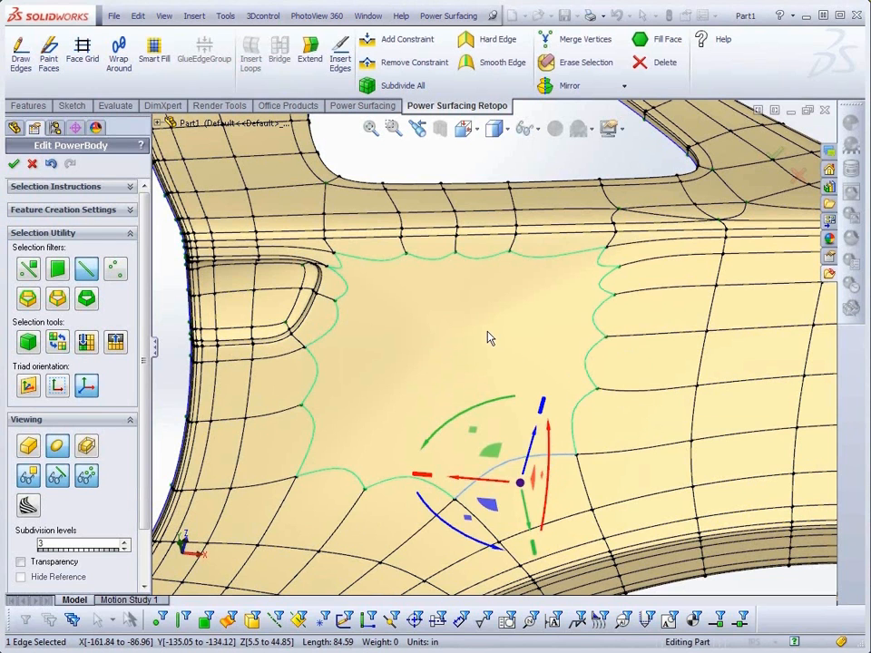
pyautogui.moveTo(379, 339)
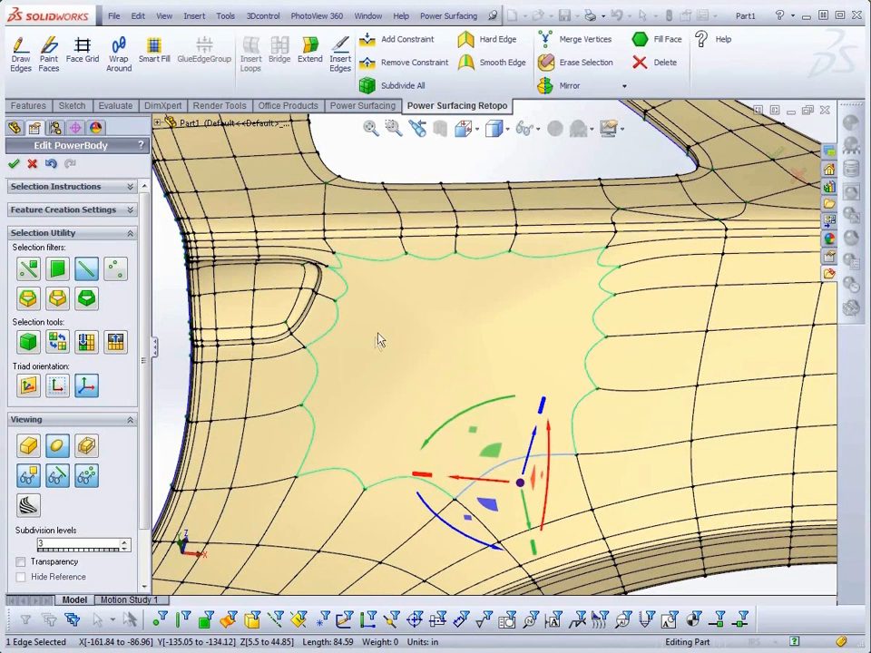
pyautogui.moveTo(371, 412)
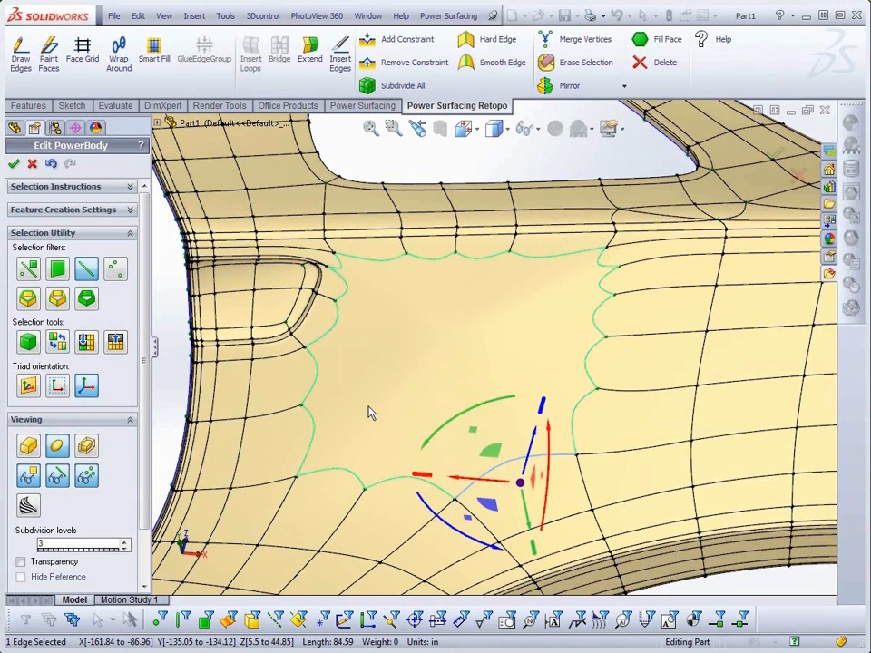
pyautogui.moveTo(308, 414)
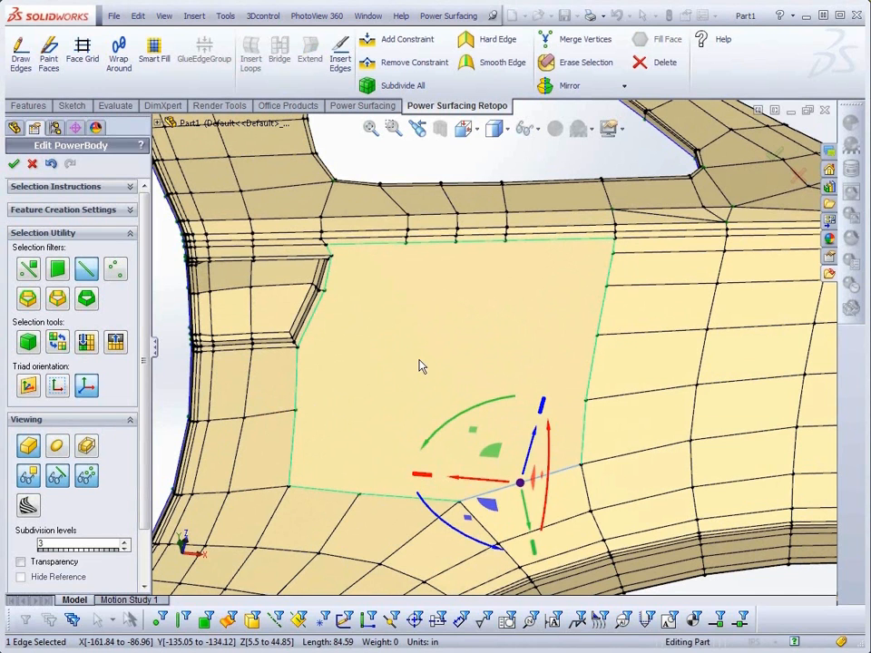
# - Draw new edges across the filled face from its left border and finish the edge sketch
pyautogui.rightClick(421, 366)
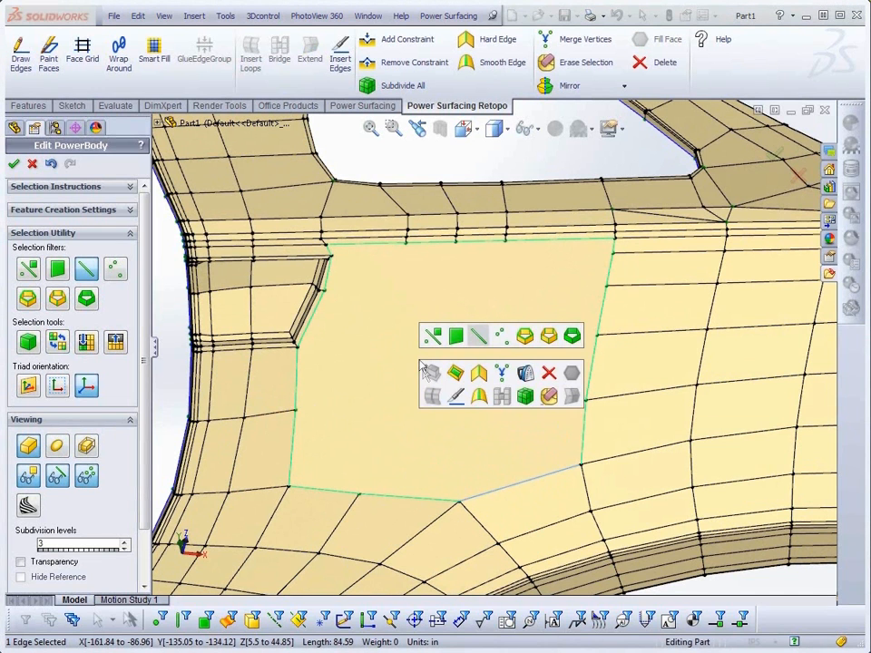
pyautogui.click(341, 51)
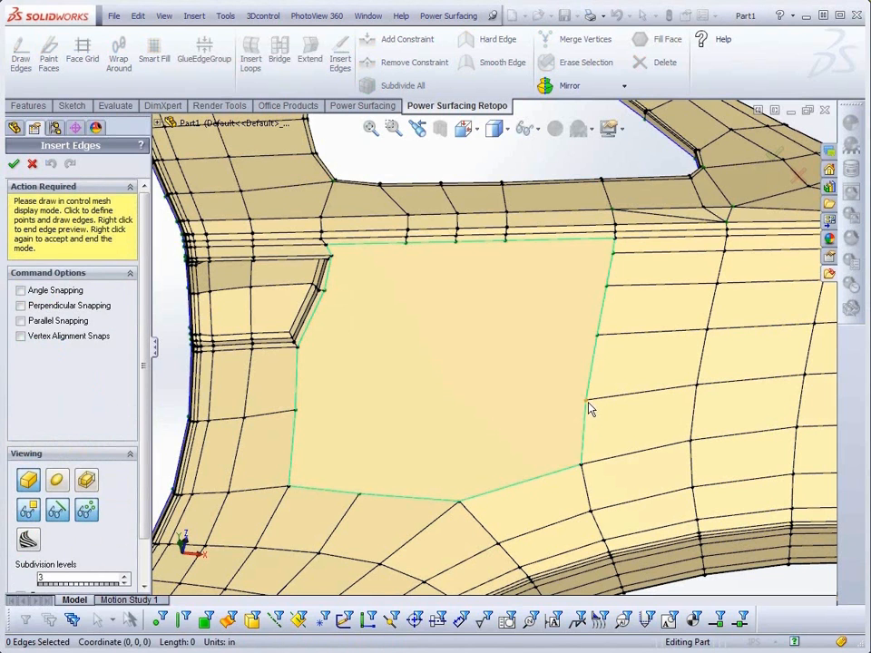
pyautogui.click(297, 413)
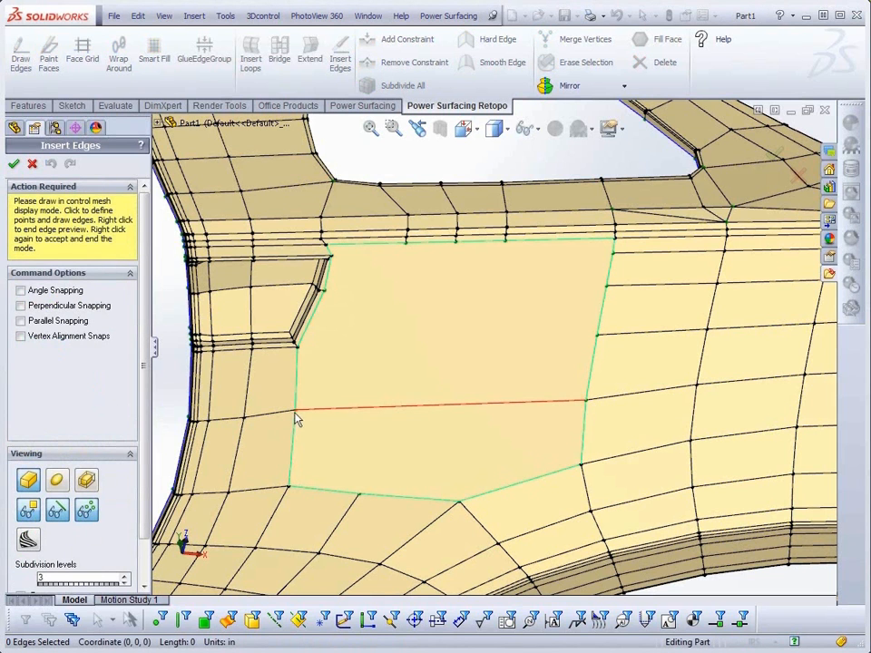
pyautogui.moveTo(305, 361)
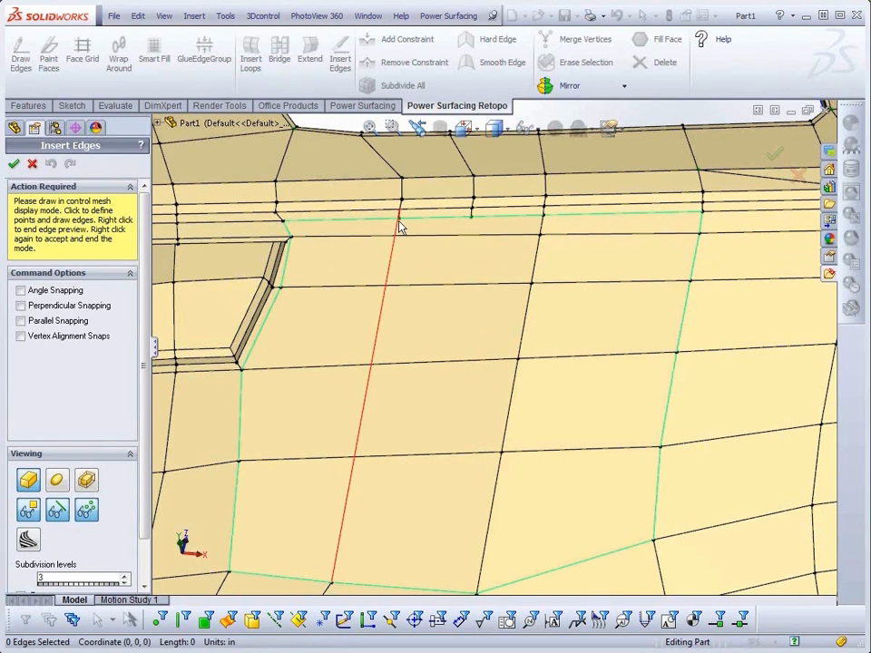
pyautogui.moveTo(402, 232)
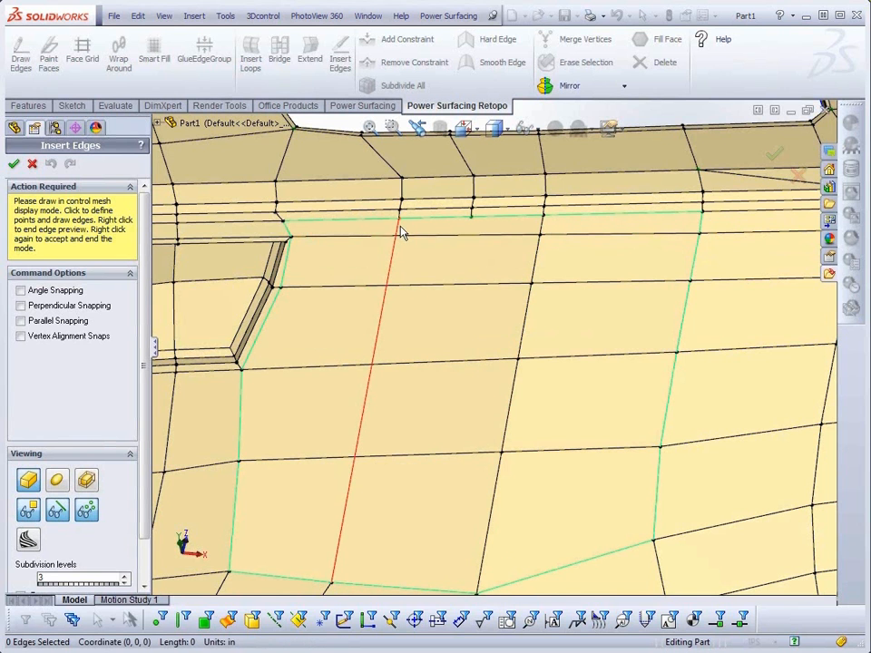
pyautogui.click(435, 262)
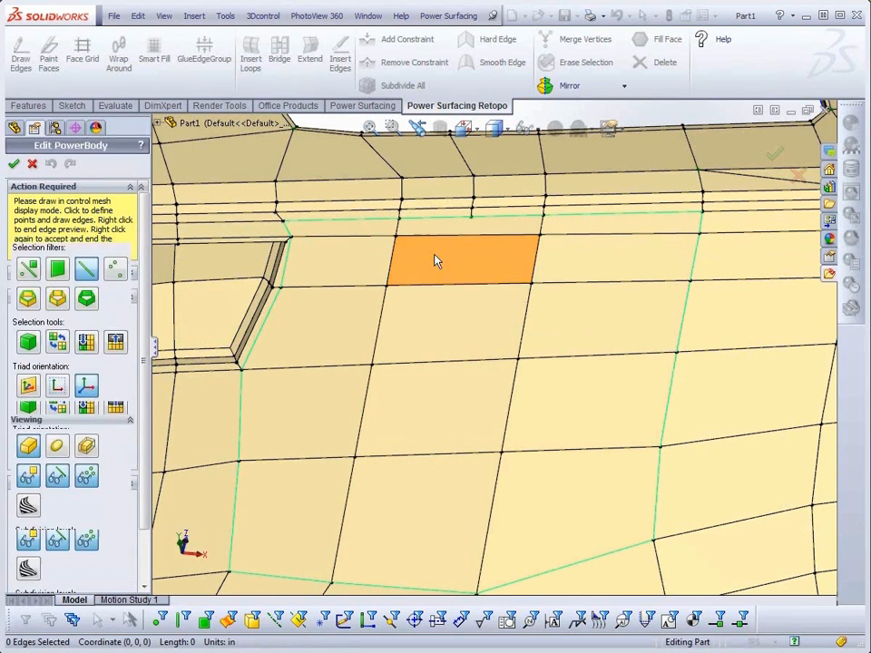
pyautogui.rightClick(435, 262)
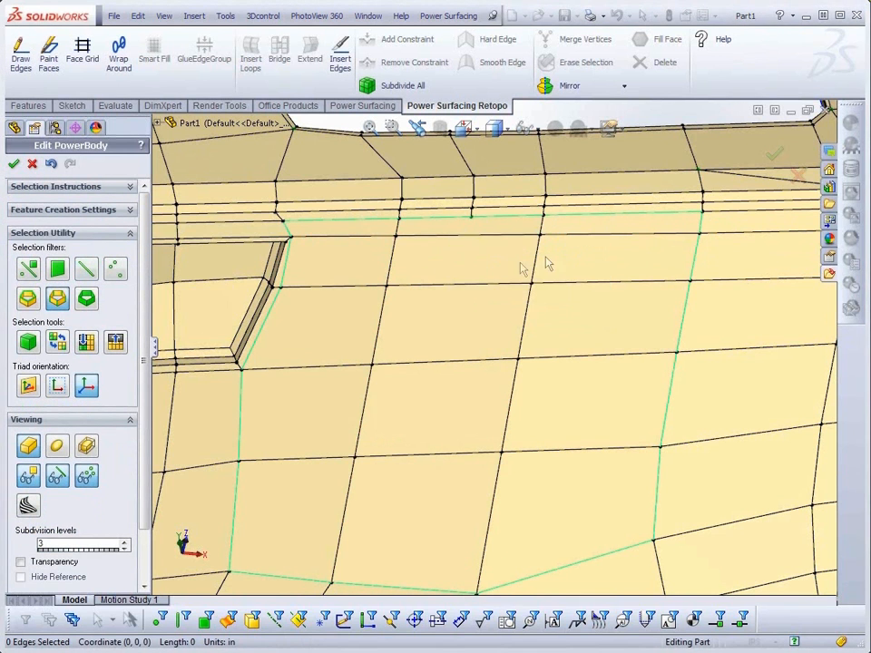
# - Insert an edge loop through the selected edges, confirm it, and add further edges to the mesh
pyautogui.click(471, 289)
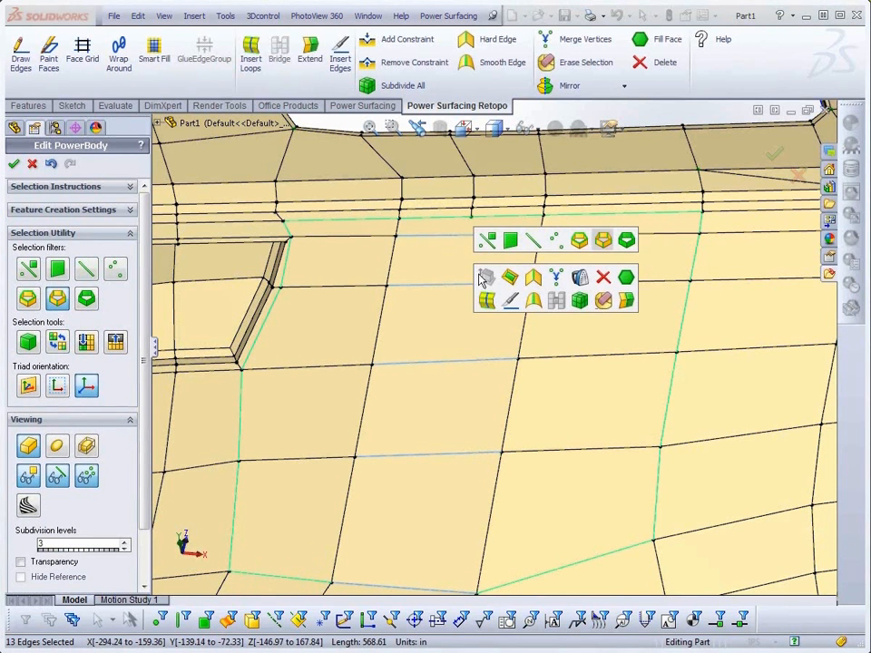
pyautogui.moveTo(487, 302)
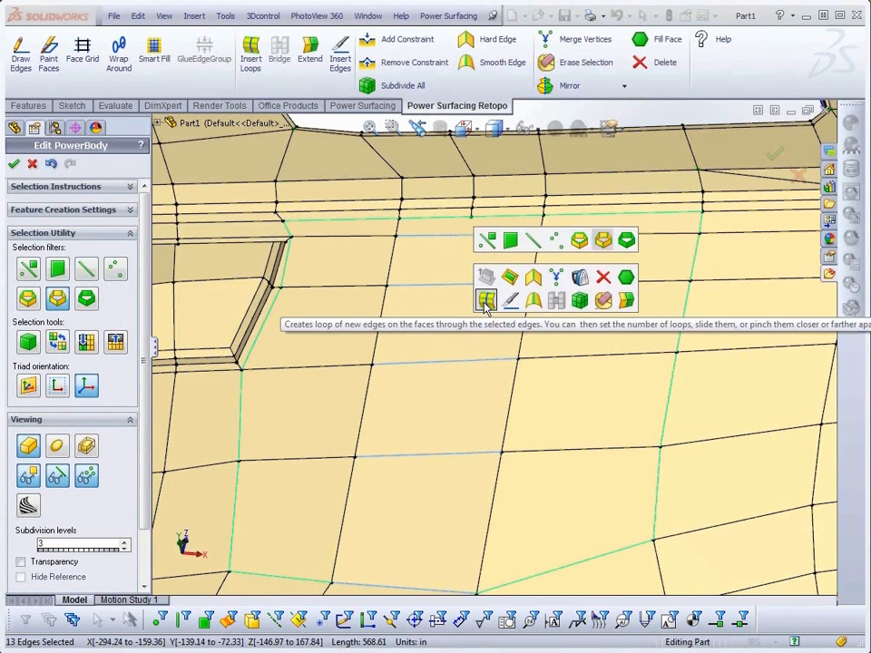
pyautogui.click(486, 300)
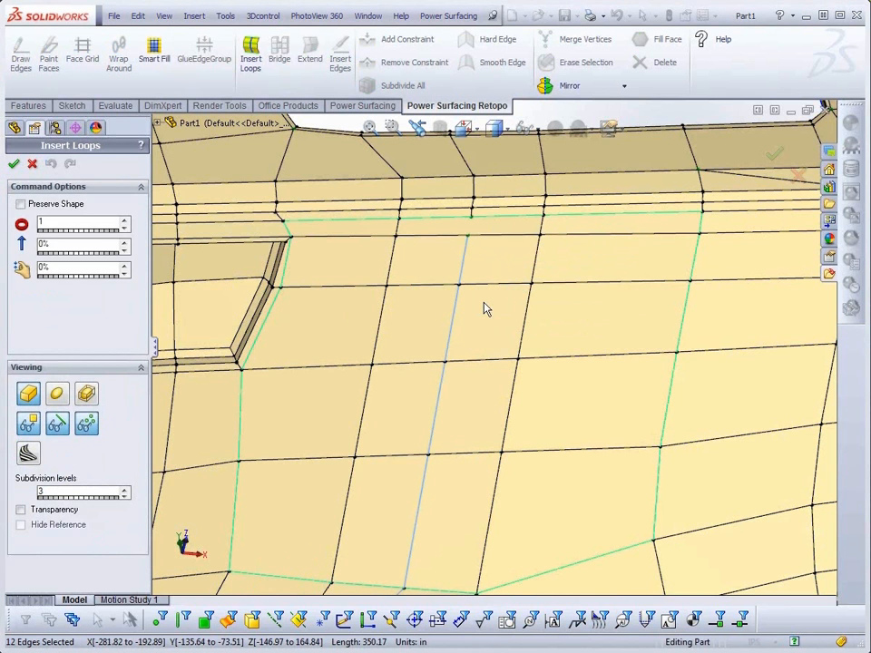
pyautogui.click(14, 163)
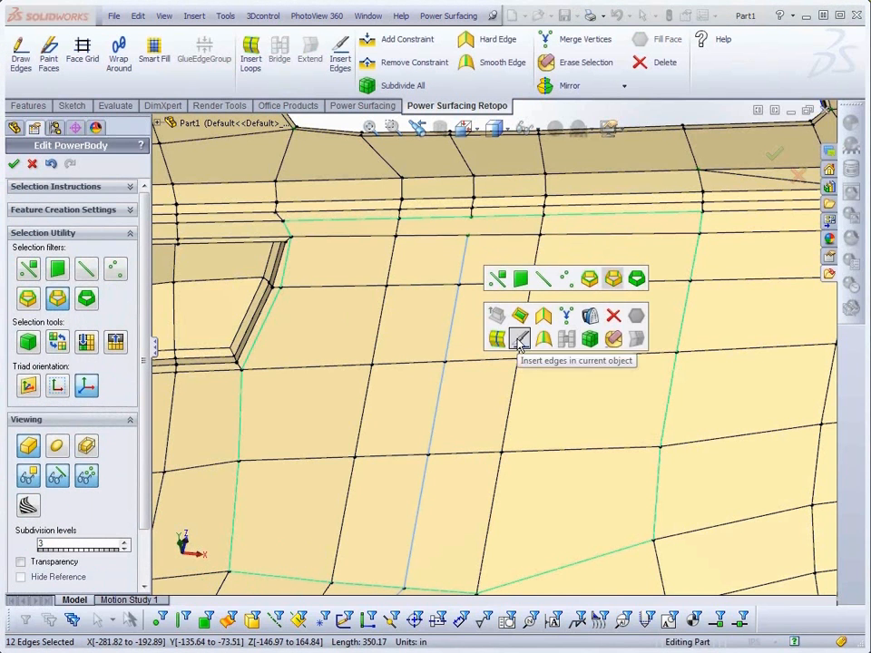
pyautogui.click(519, 339)
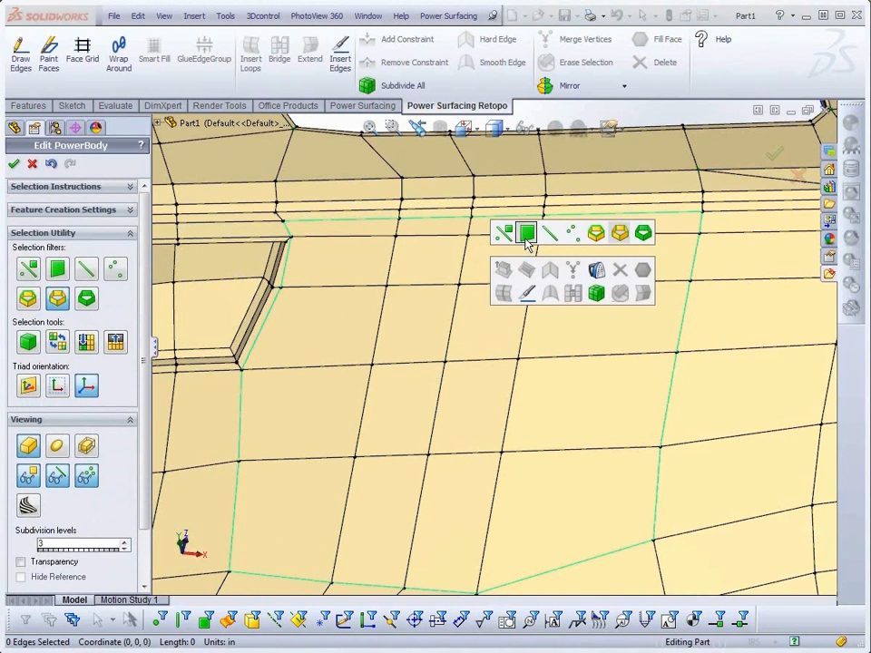
# - Curve the selected faces beside the opening with Curve Selected and inspect the result
pyautogui.click(526, 233)
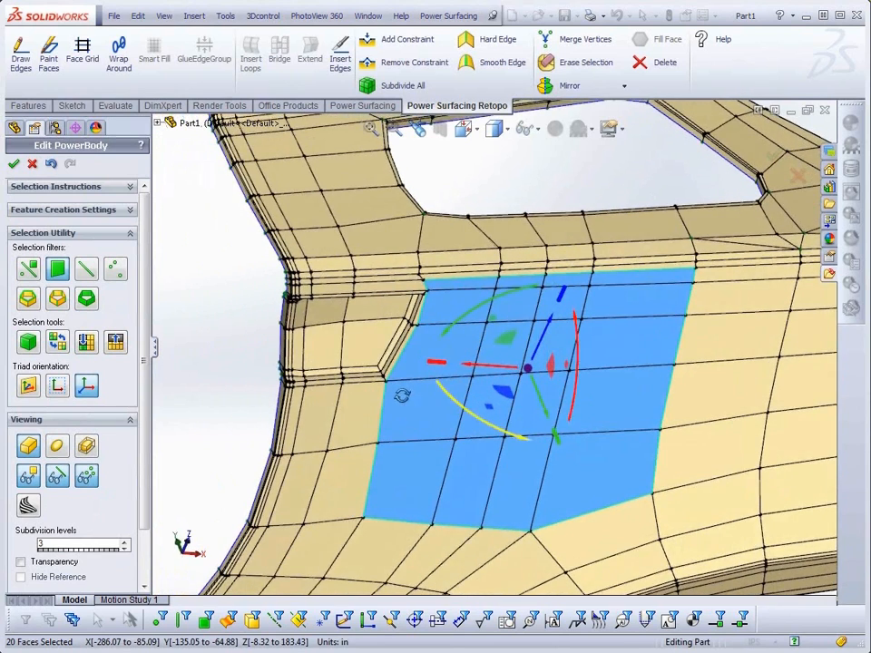
pyautogui.click(448, 14)
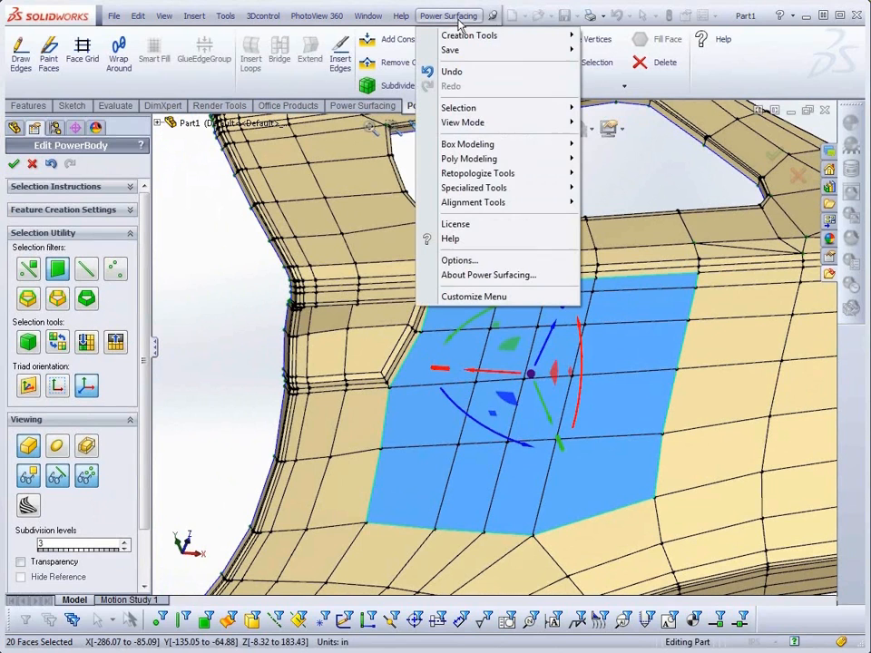
pyautogui.moveTo(474, 187)
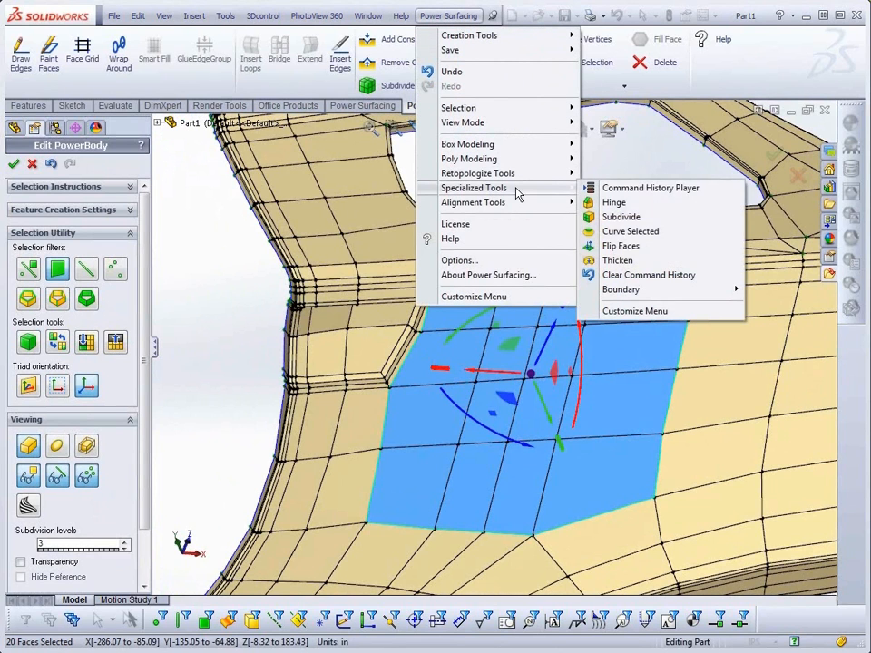
pyautogui.moveTo(631, 232)
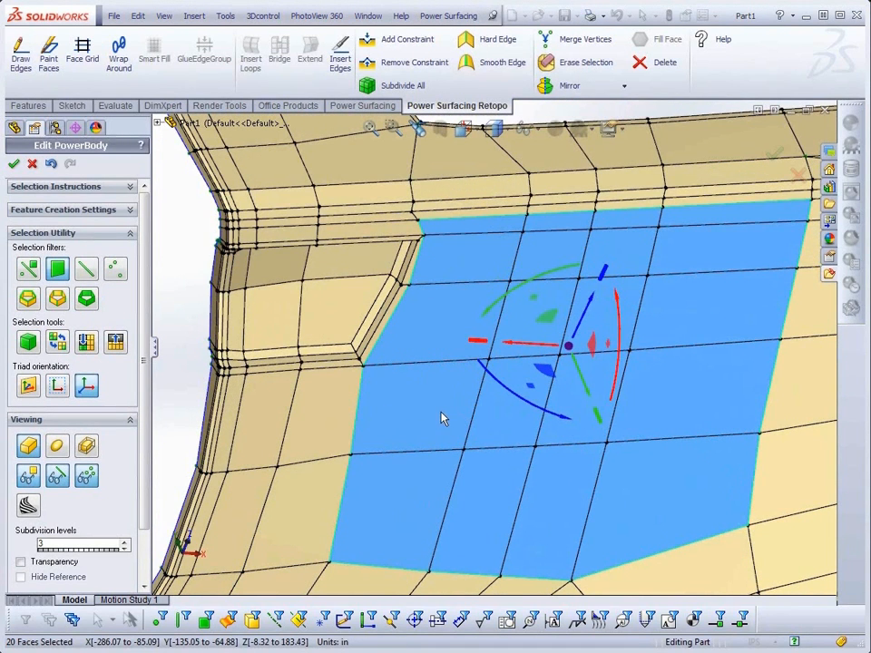
pyautogui.moveTo(444, 418); pyautogui.dragTo(444, 417)
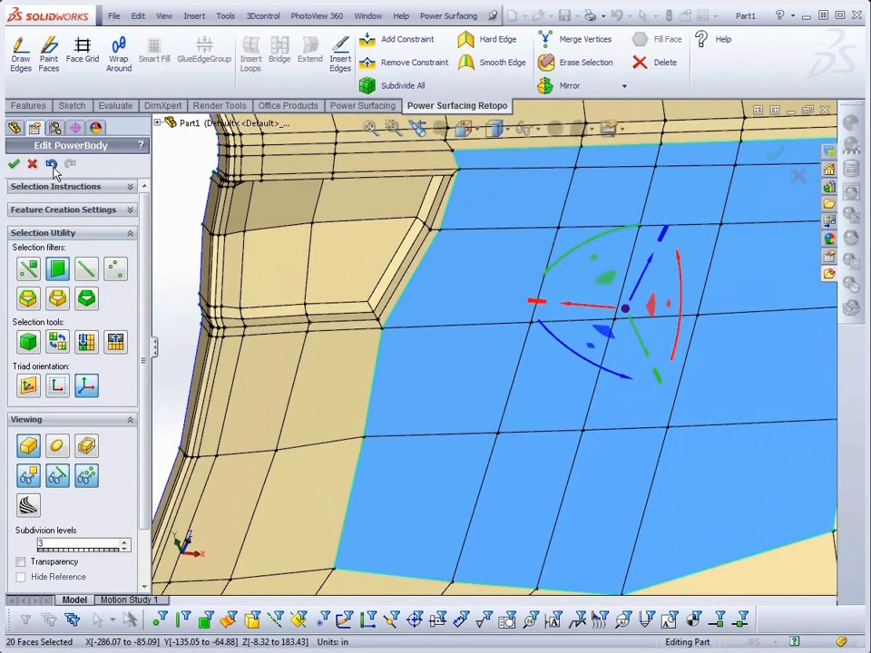
pyautogui.moveTo(69, 163)
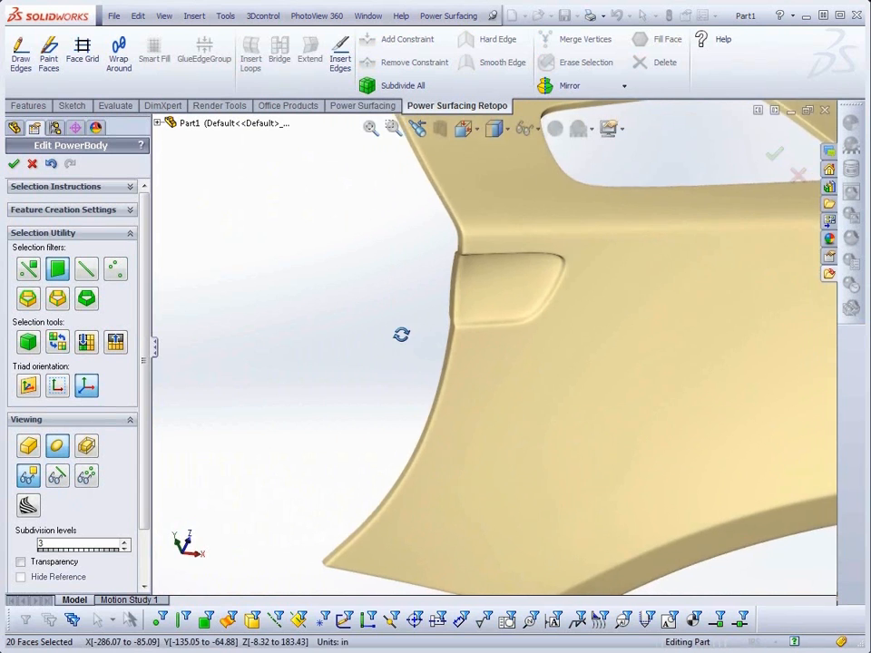
# - Orbit the smooth body to view its surface
pyautogui.moveTo(401, 334); pyautogui.dragTo(310, 320)
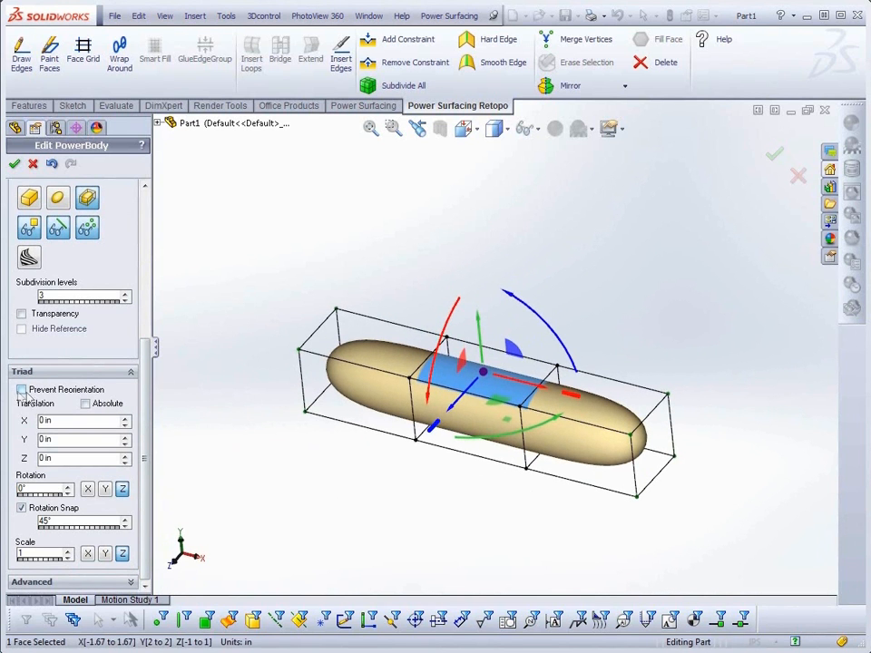
# - Clear the selection and pick the capsule's middle section to raise it 4 in along Y
pyautogui.click(22, 389)
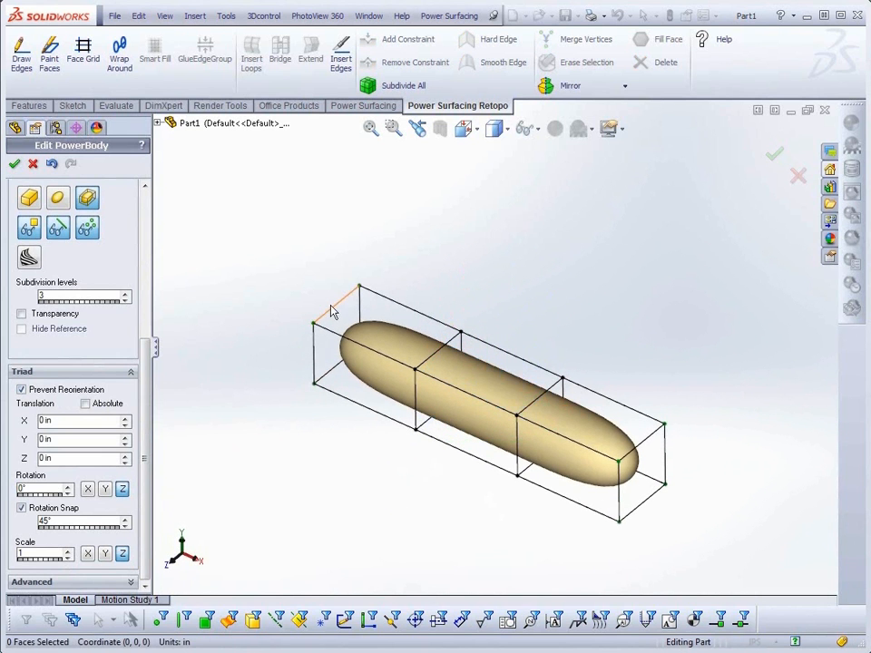
pyautogui.click(649, 441)
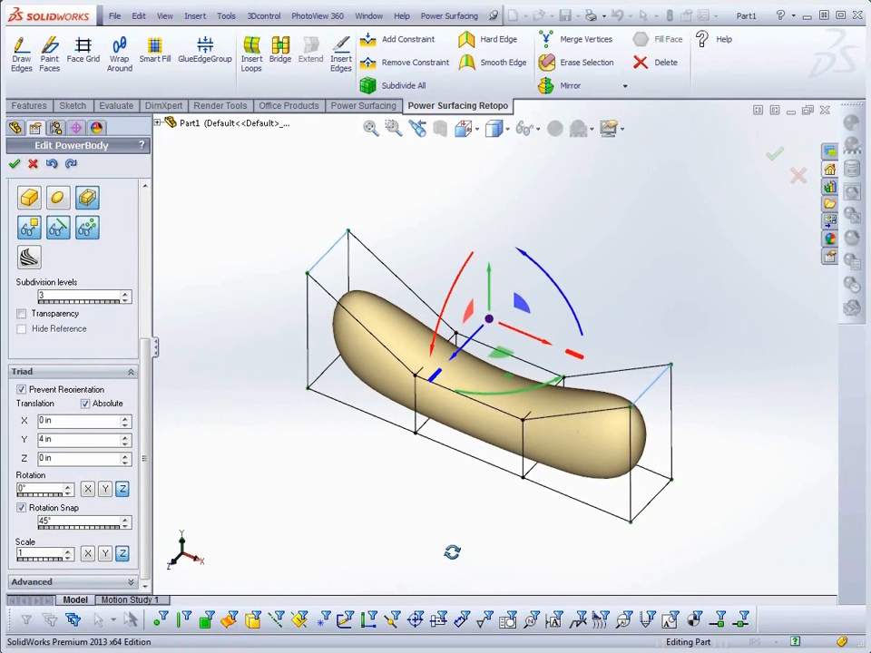
# - Swing the capsule's selected end face upward with the Triad rotation, curling the body
pyautogui.click(489, 392)
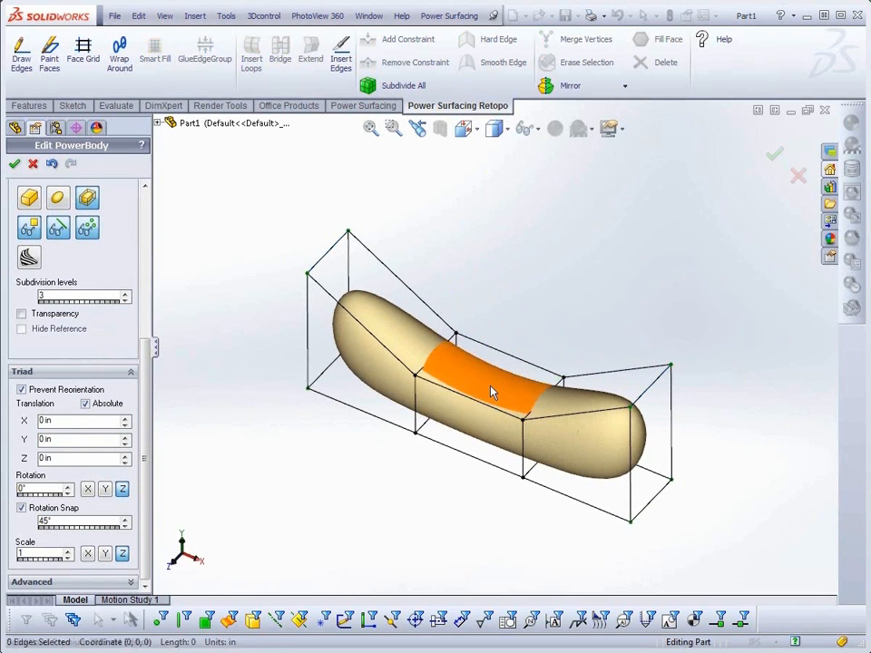
pyautogui.click(490, 390)
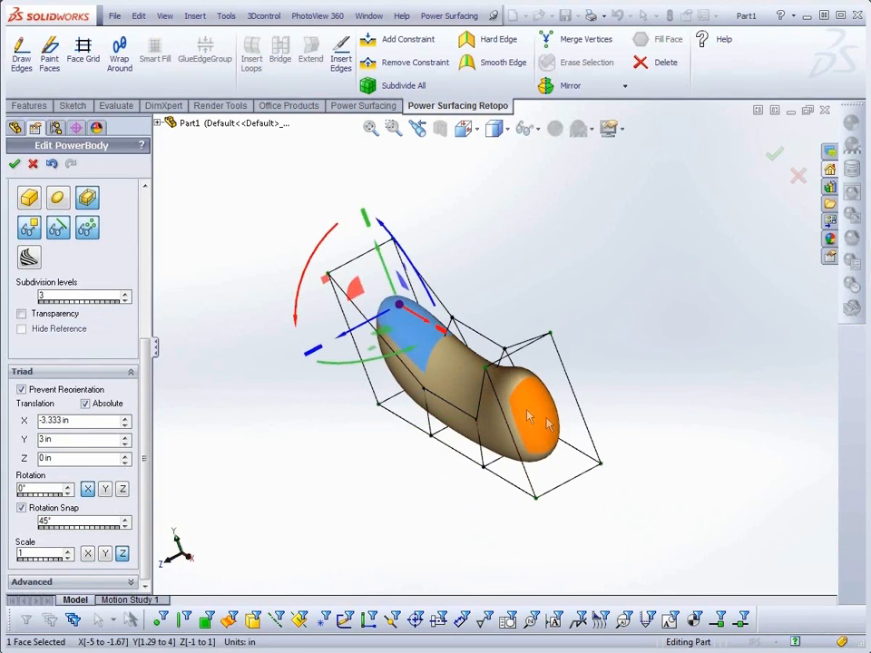
pyautogui.moveTo(526, 417); pyautogui.dragTo(462, 363)
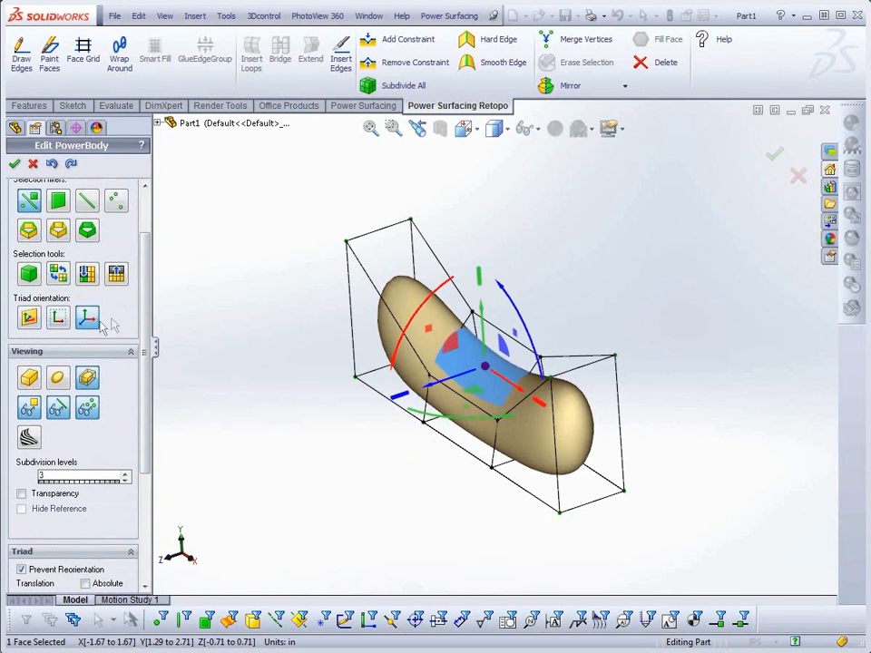
# - Enter new Triad transform values to bend the capsule into a deep C-shaped curve
pyautogui.scroll(-3)
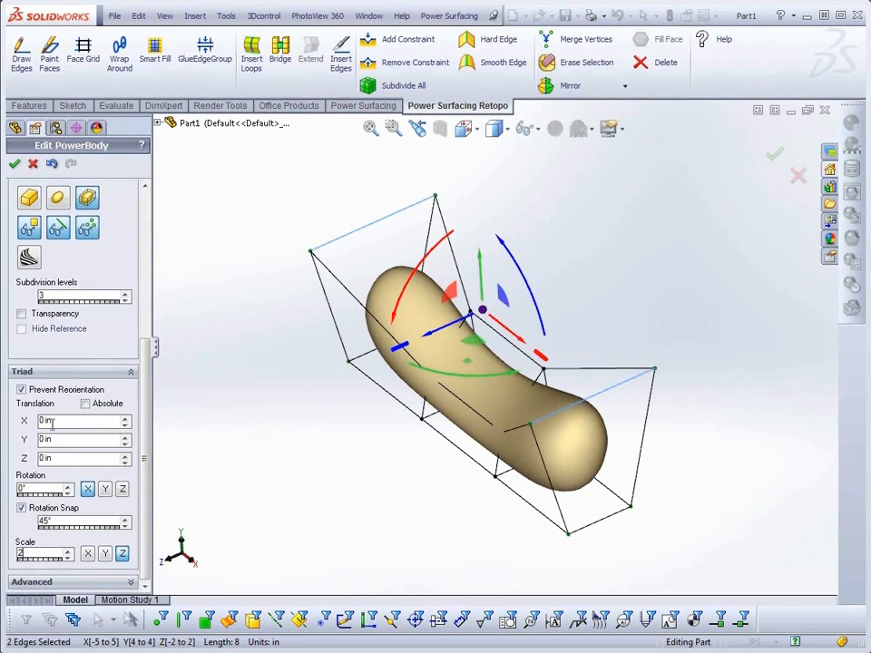
pyautogui.tripleClick(76, 441)
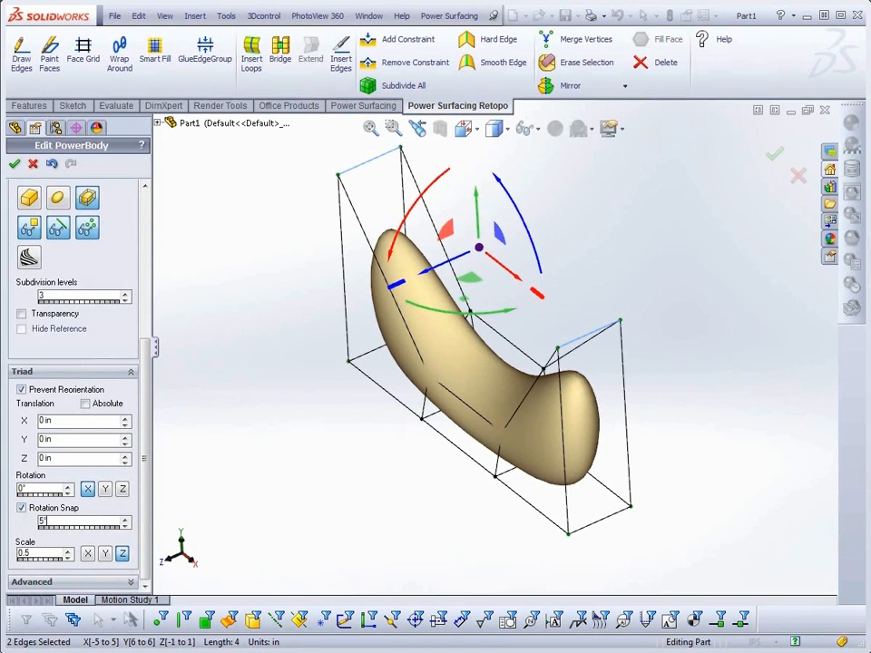
# - Launch the Command History Player from Power Surfacing's Specialized Tools
pyautogui.click(450, 14)
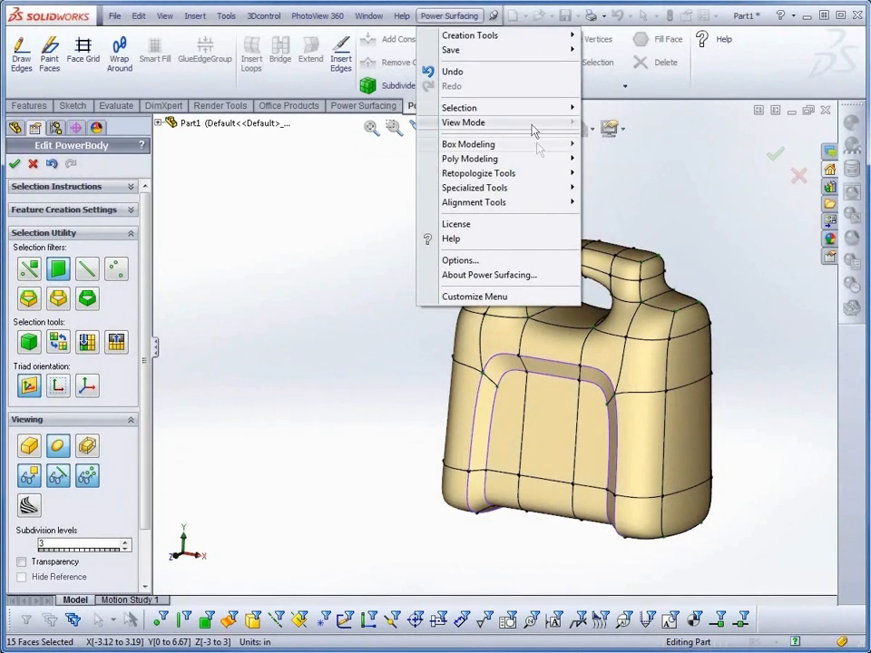
pyautogui.moveTo(476, 187)
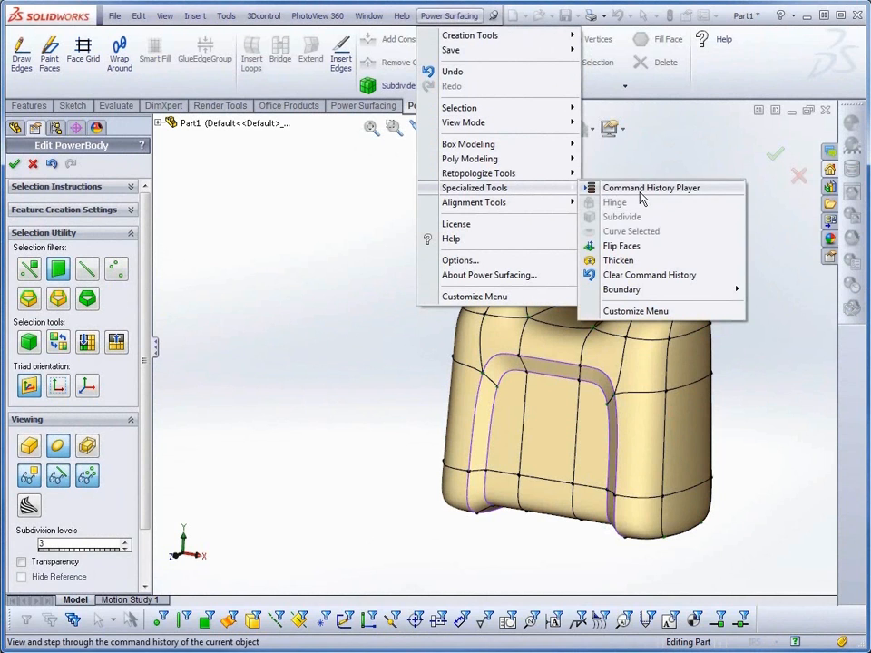
pyautogui.click(649, 187)
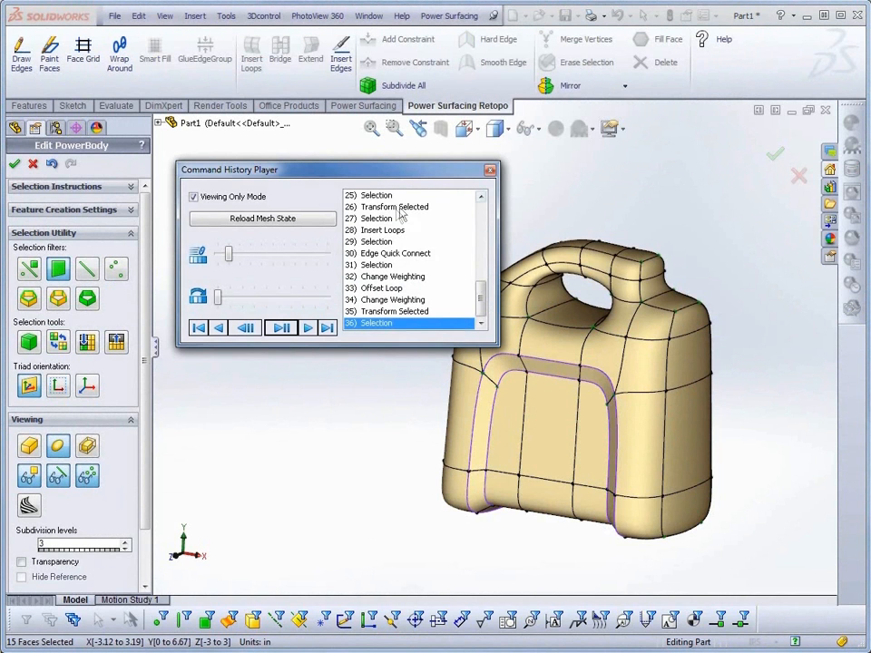